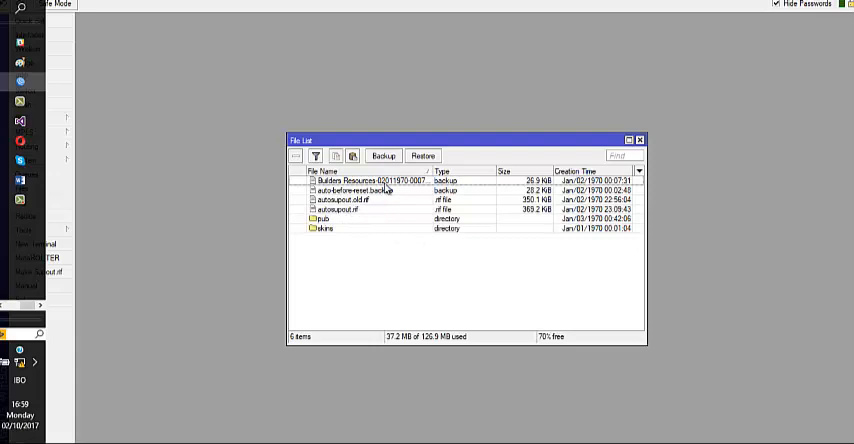
mouse_move(513, 222)
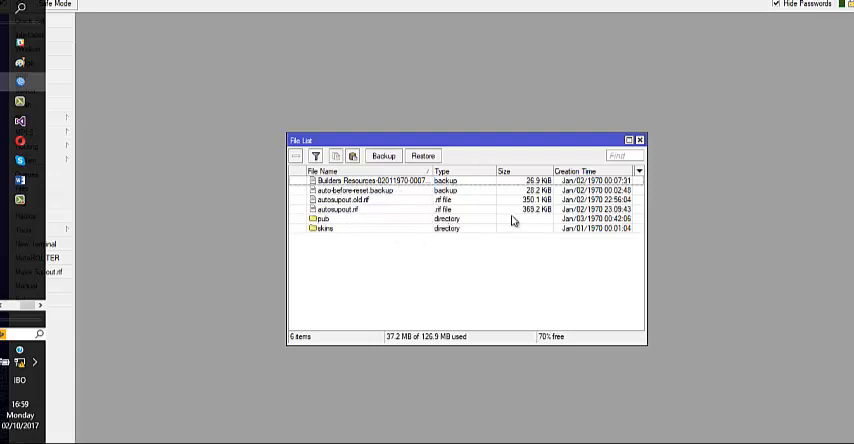
Close the router's File List showing the backup and .rif files.
click(640, 140)
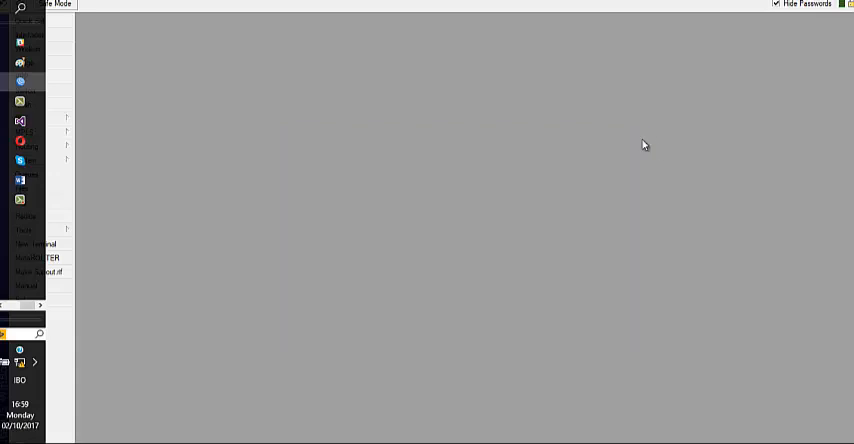
mouse_move(440, 90)
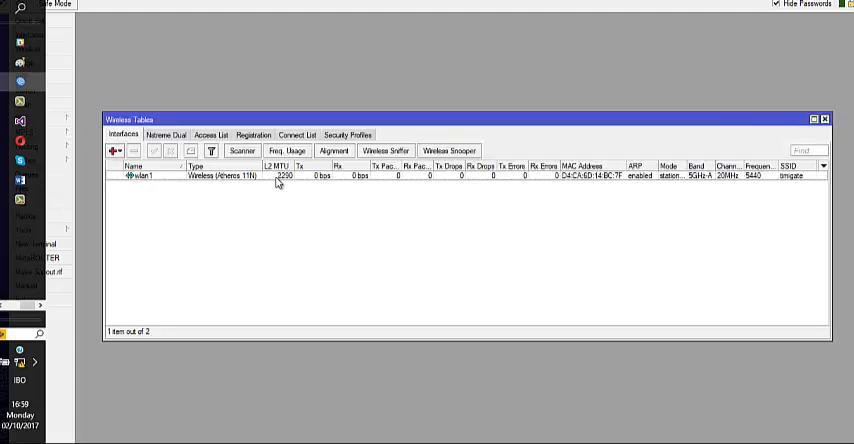
Inspect wlan1's settings, keep its security profile on default, and close the window.
double_click(145, 175)
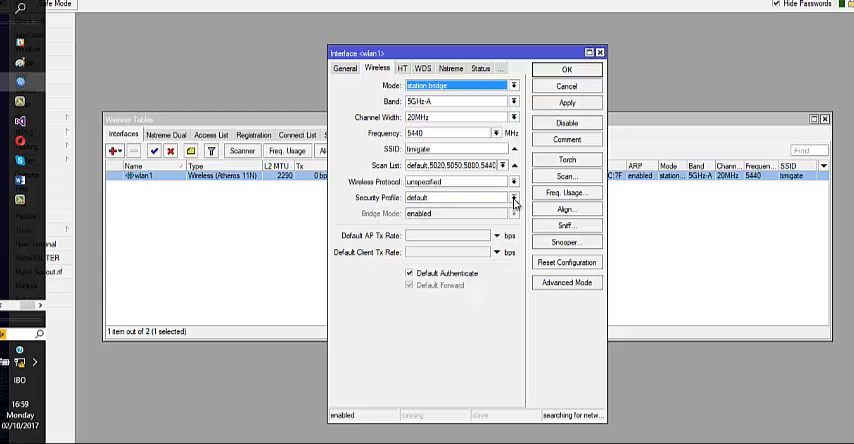
click(513, 197)
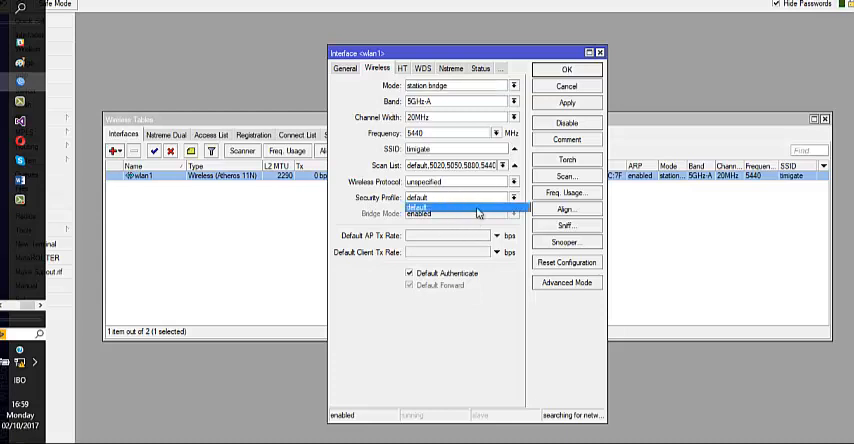
click(455, 198)
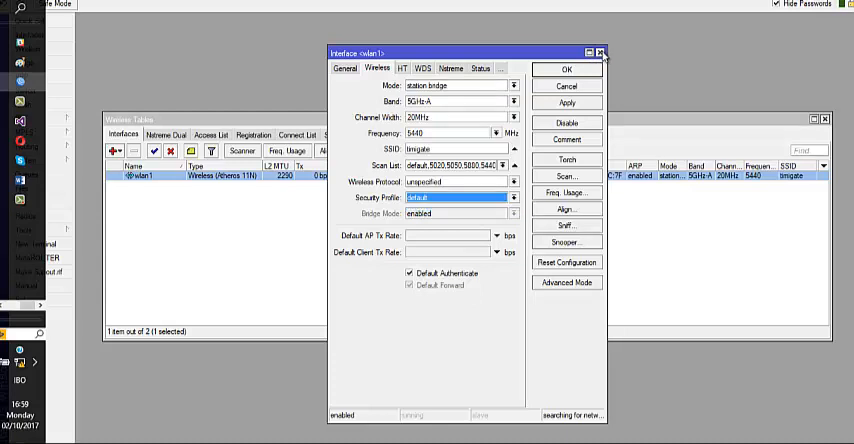
click(600, 53)
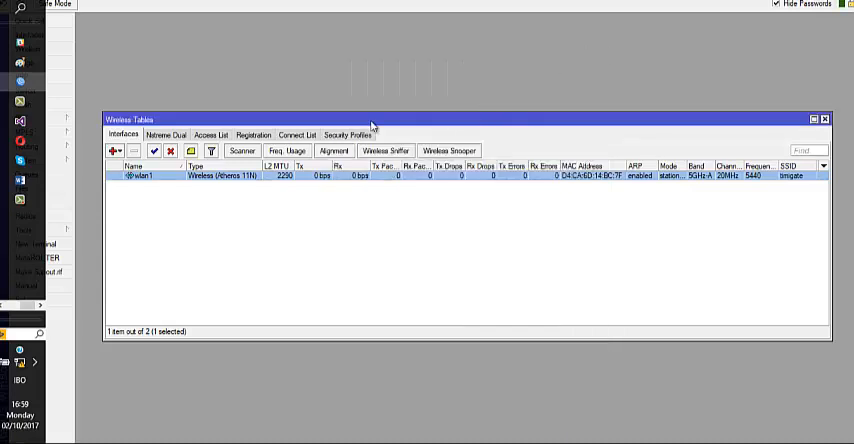
Add a new security profile named timigate with mode set to static keys required.
click(347, 134)
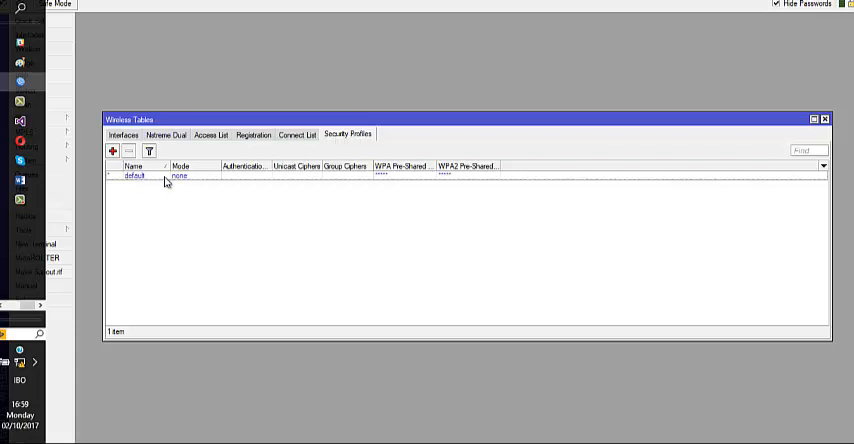
mouse_move(183, 184)
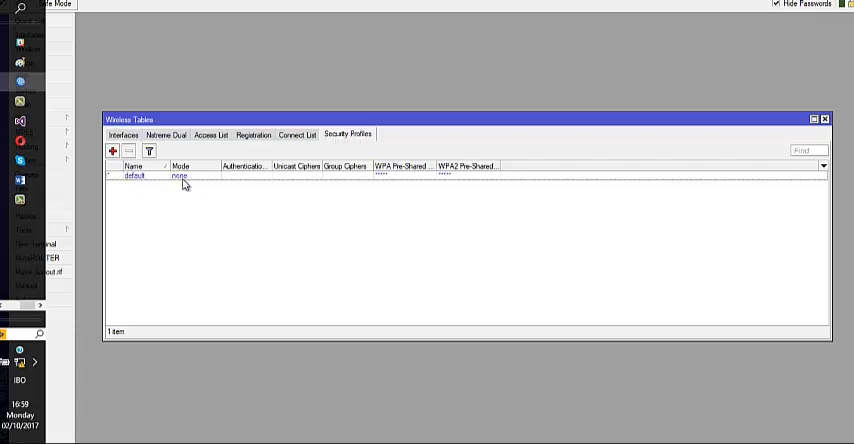
click(112, 151)
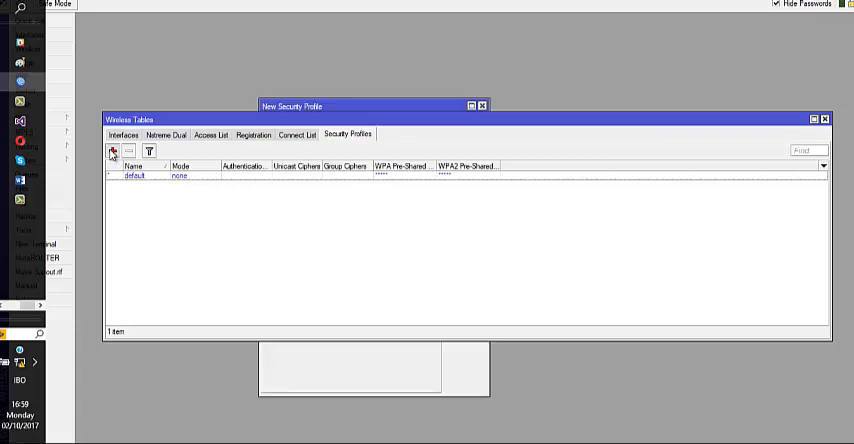
click(112, 151)
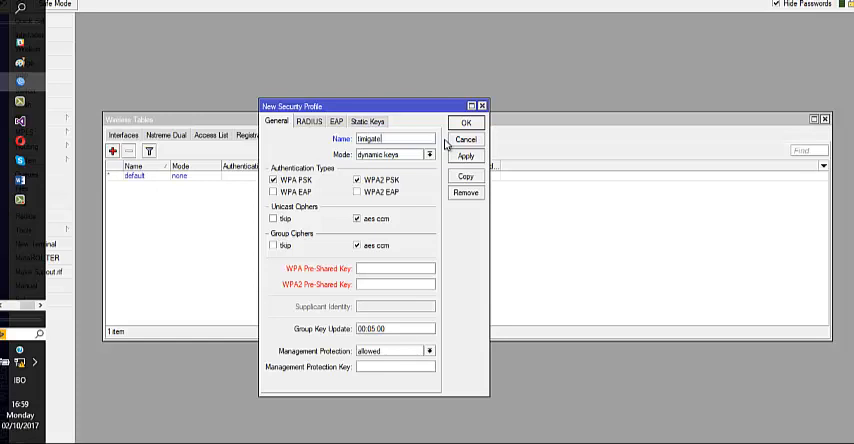
mouse_move(420, 180)
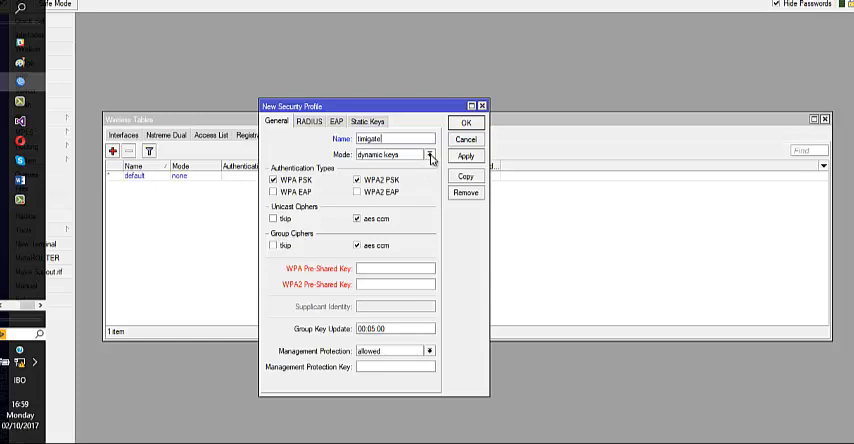
click(430, 154)
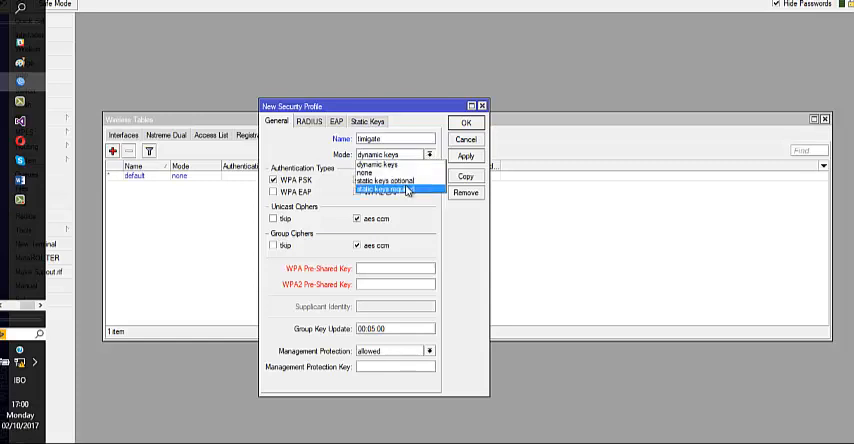
click(385, 190)
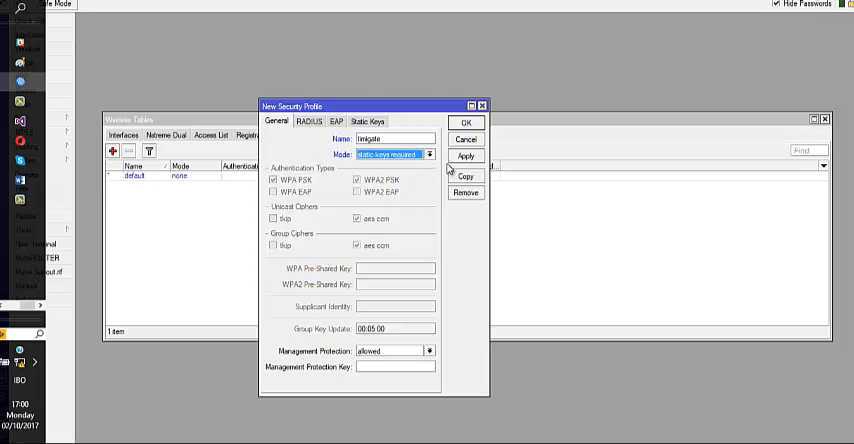
mouse_move(401, 168)
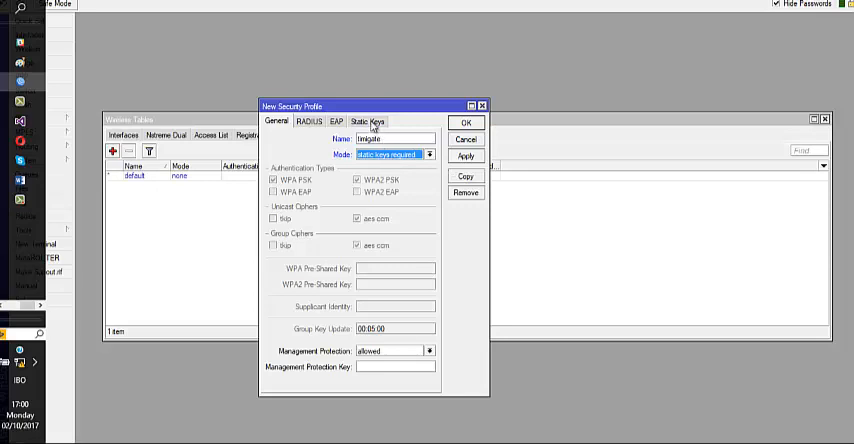
Enter static Key 0 for timigate and save the profile with OK.
click(367, 121)
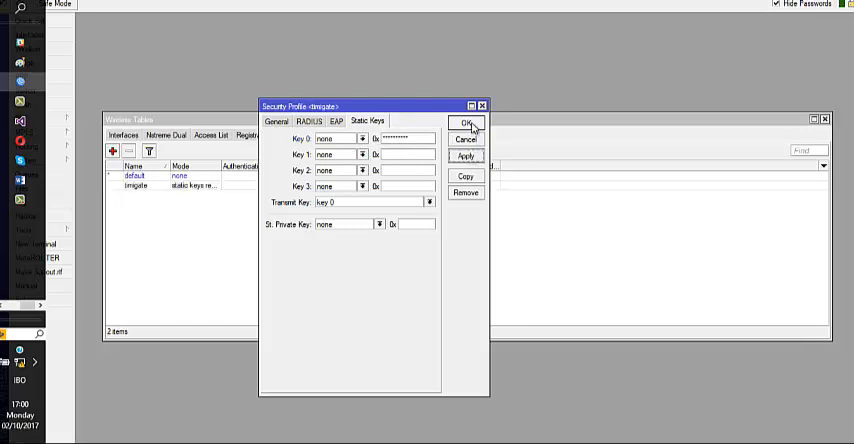
click(465, 123)
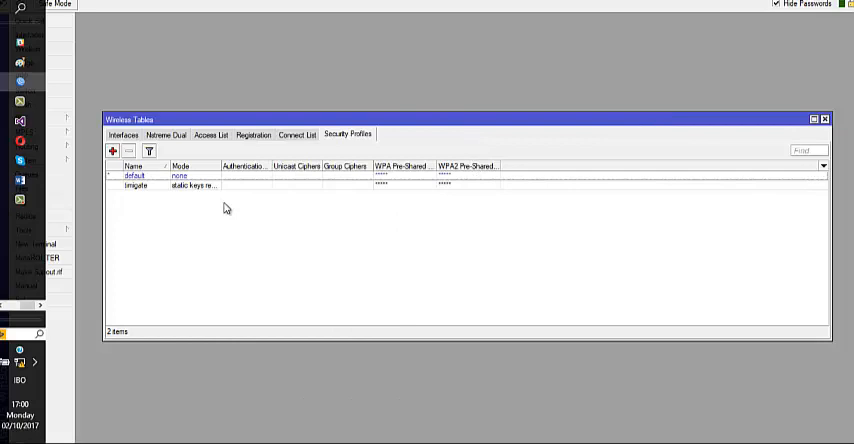
mouse_move(164, 193)
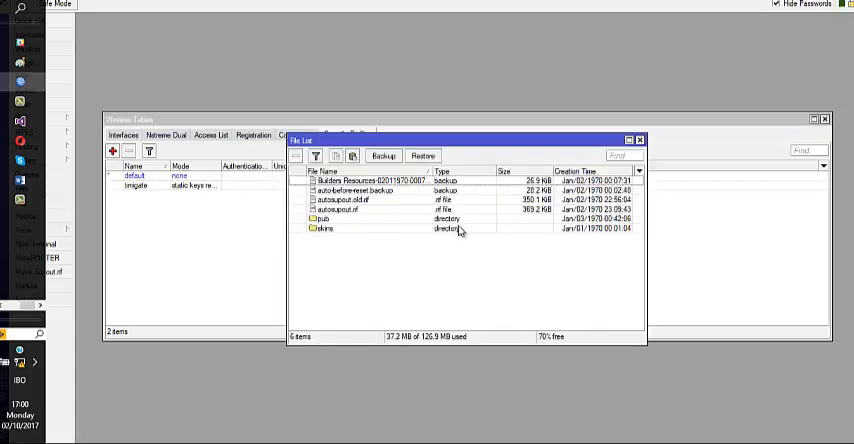
mouse_move(371, 238)
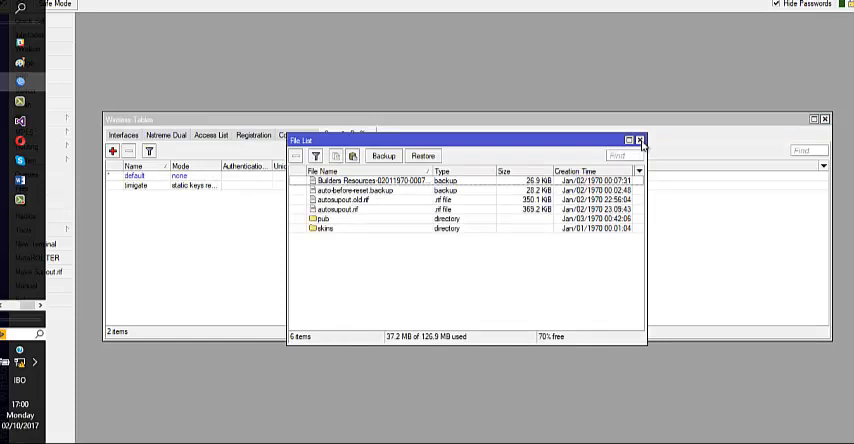
click(640, 140)
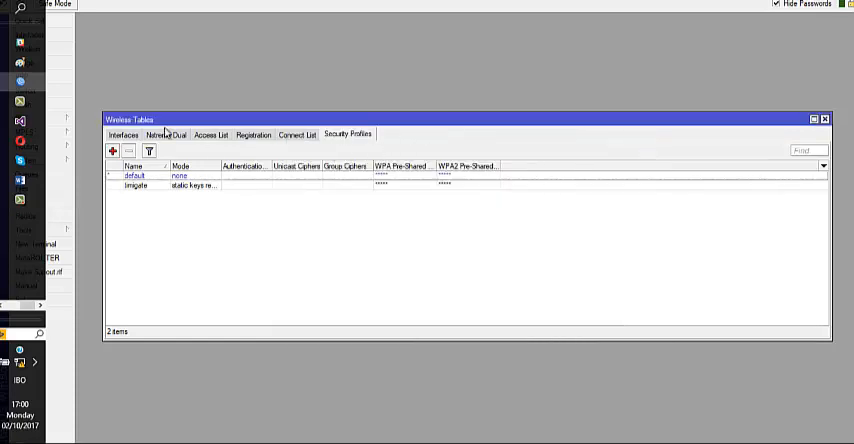
Reopen wlan1's settings and choose timigate as its security profile.
click(122, 135)
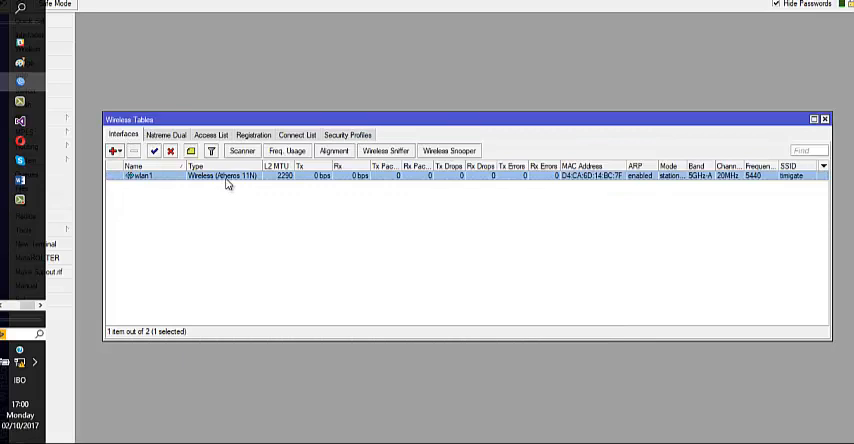
double_click(140, 175)
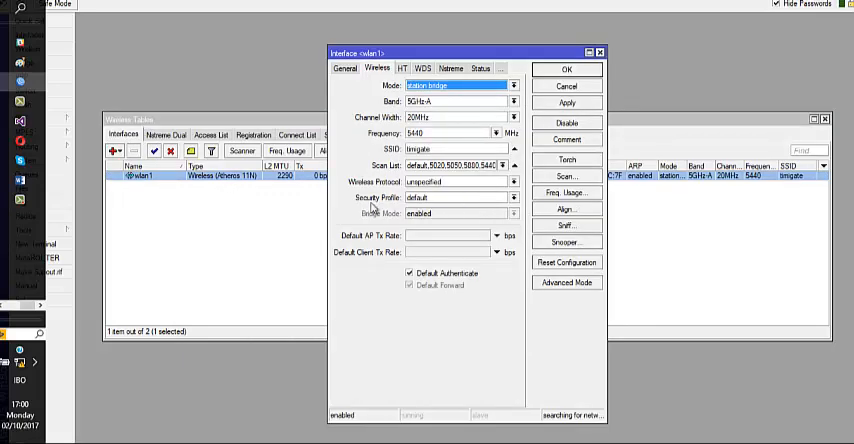
click(513, 197)
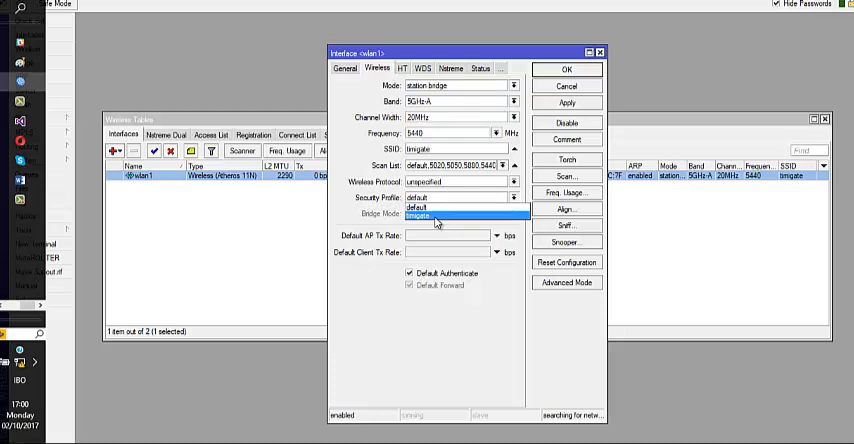
click(437, 217)
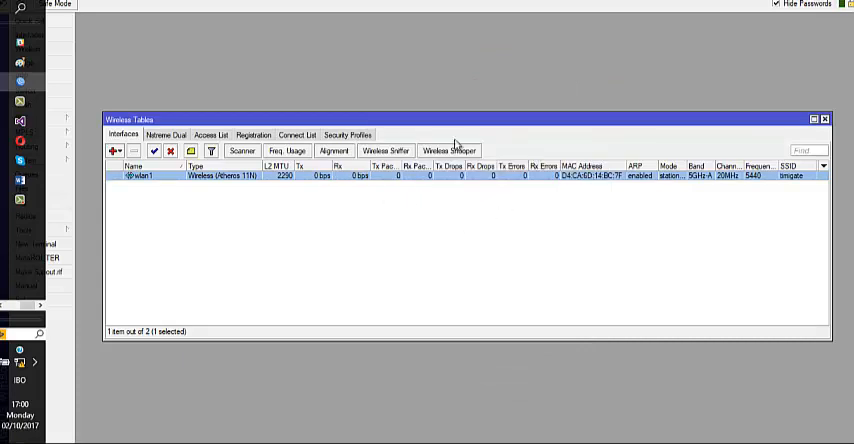
mouse_move(373, 112)
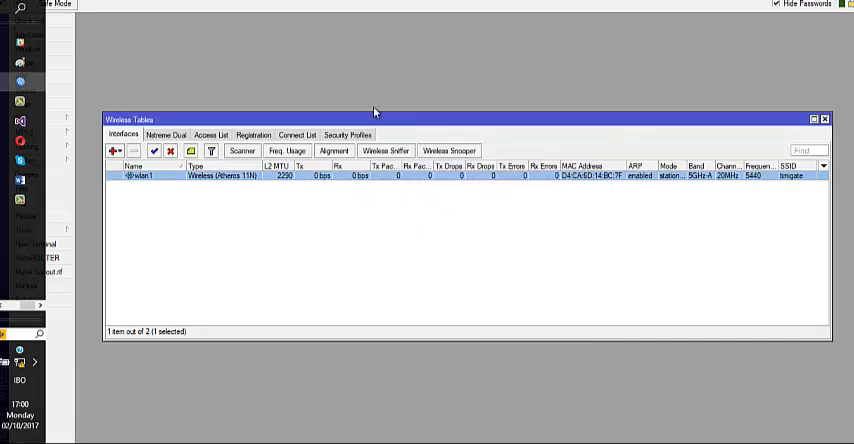
mouse_move(424, 172)
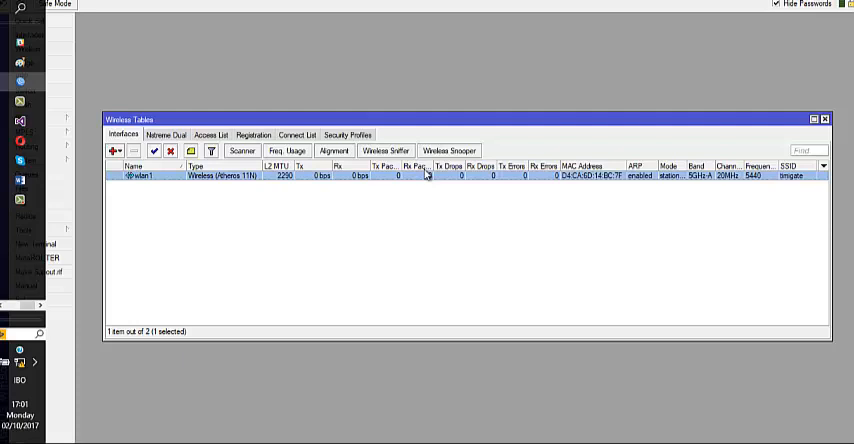
mouse_move(427, 175)
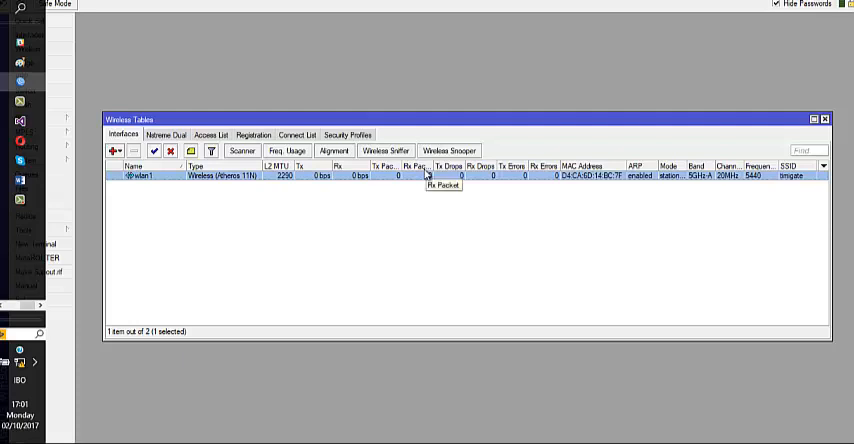
mouse_move(410, 189)
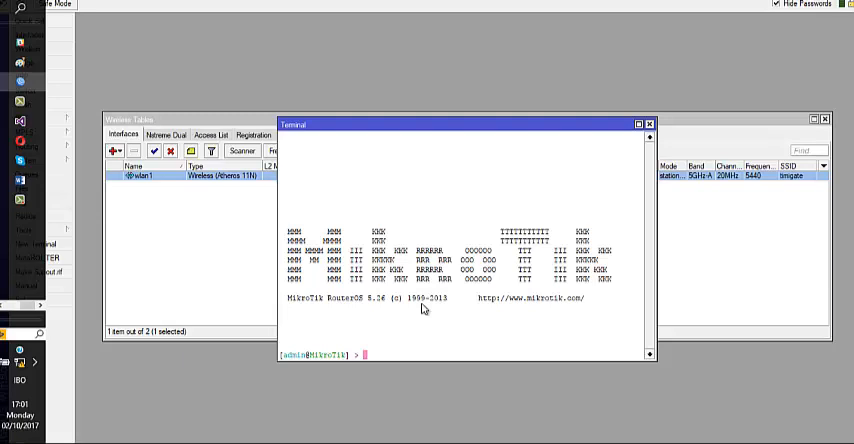
Run 'int wireless security-profiles export file=timigate' in the terminal.
text(int)
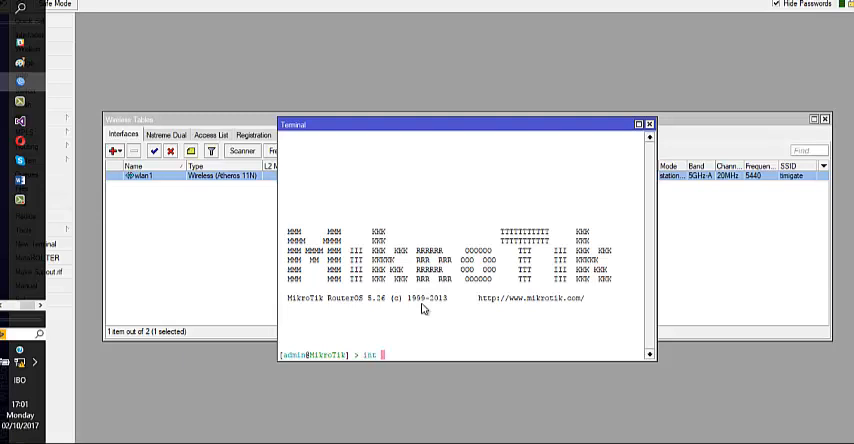
text(wireless)
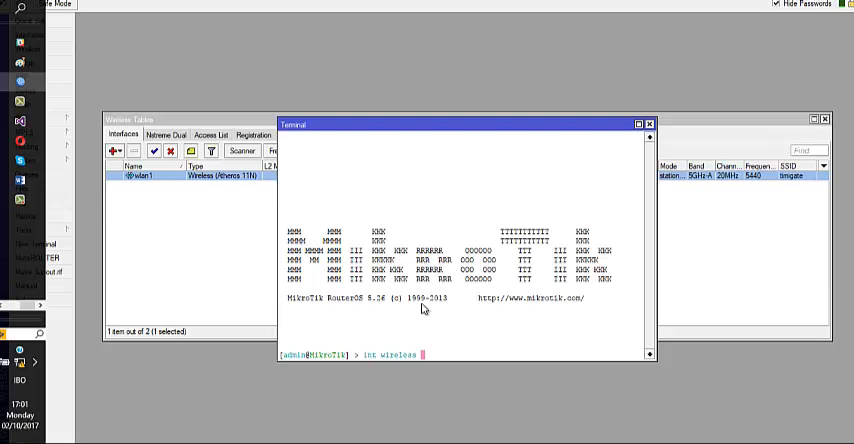
text(security-profiles)
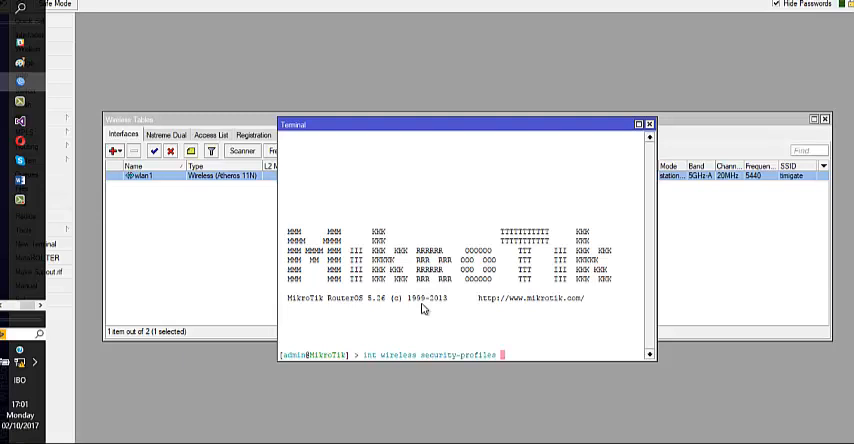
text(export)
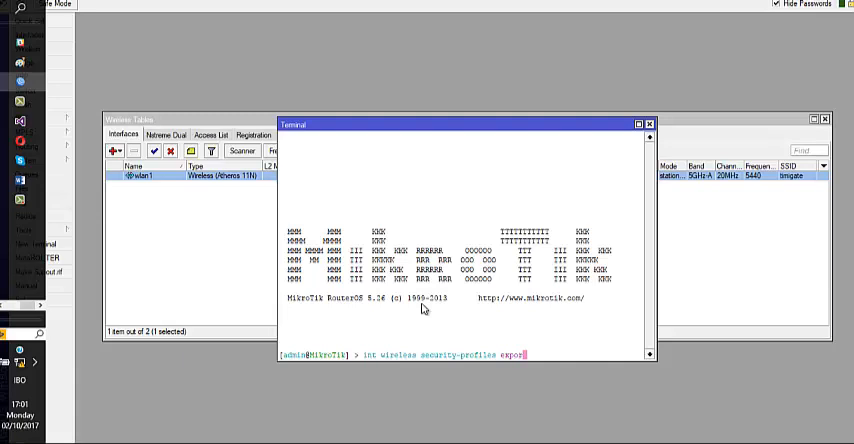
text(file=)
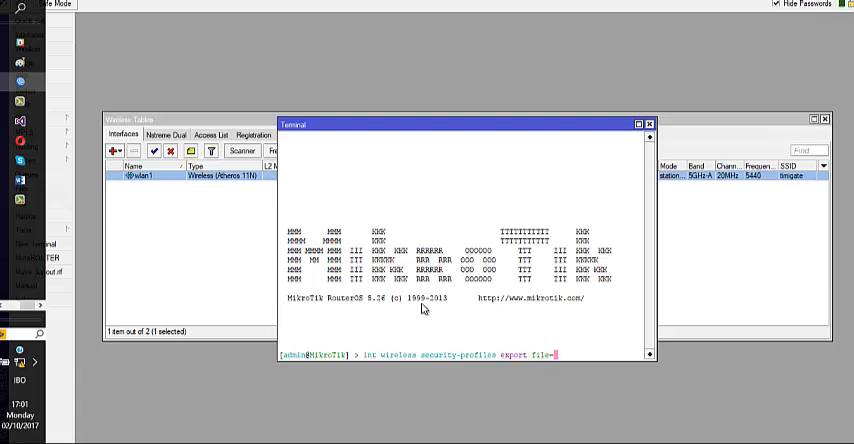
text(timi)
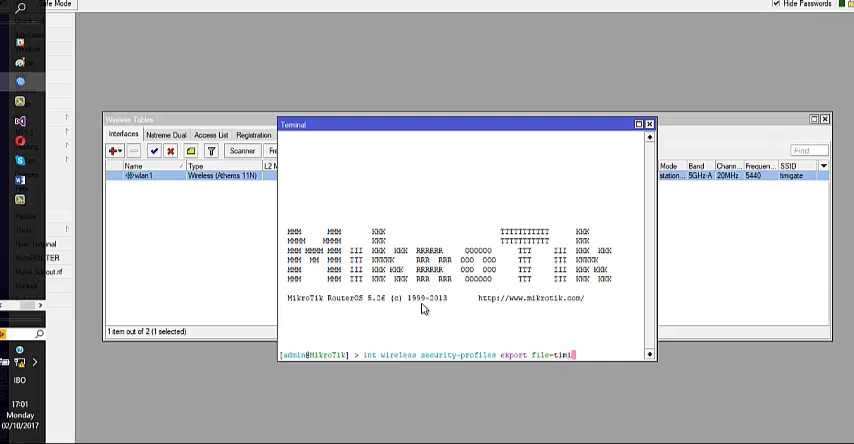
text(gate)
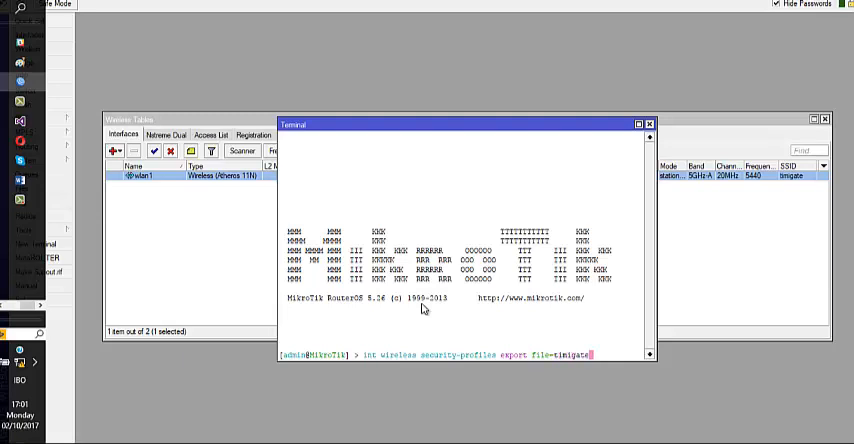
key(Return)
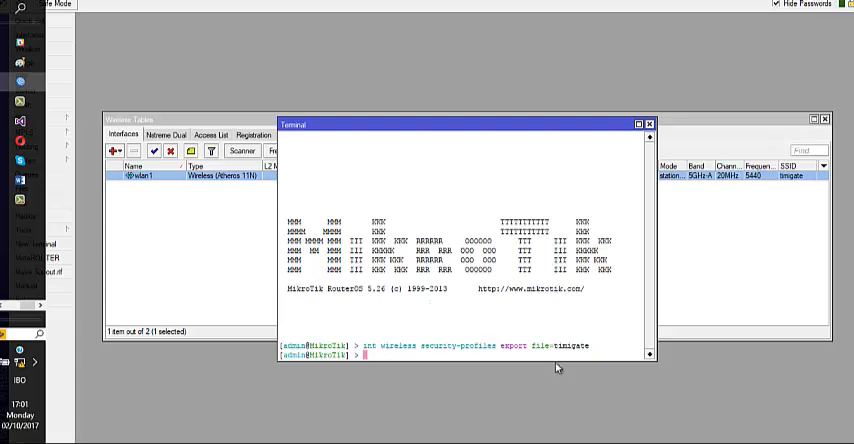
mouse_move(393, 351)
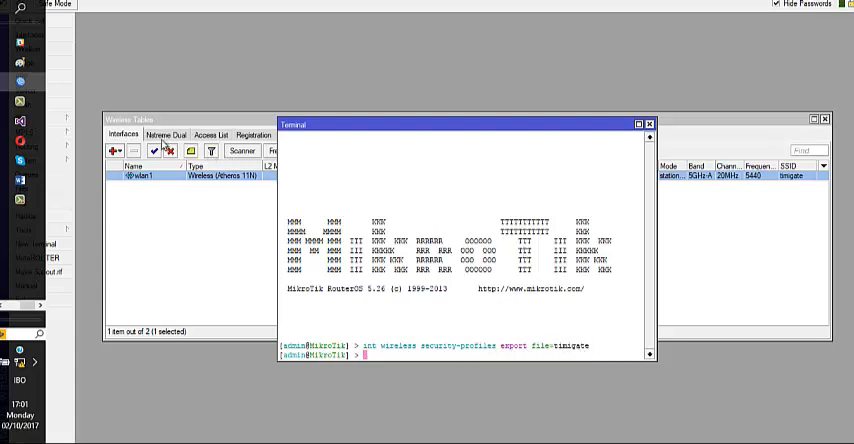
mouse_move(70, 210)
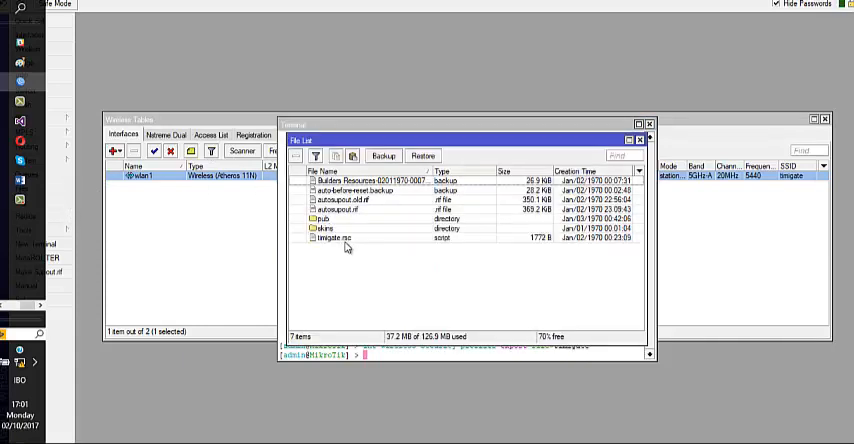
Select the exported timigate.rsc script (1772 B) in the router's file list.
click(333, 238)
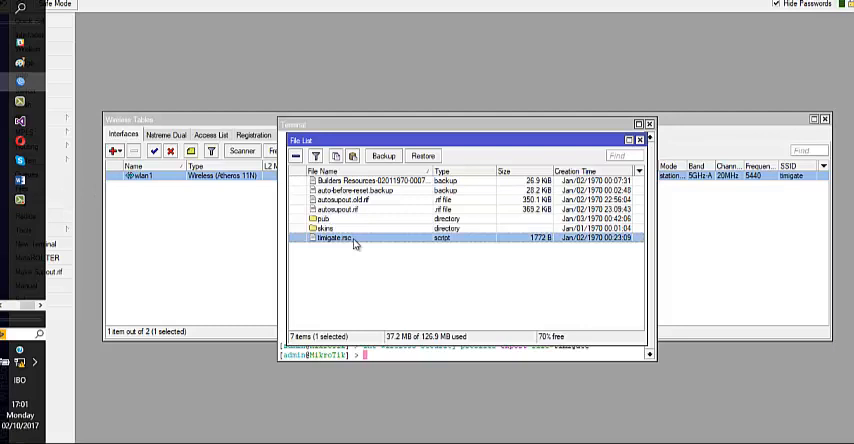
mouse_move(472, 194)
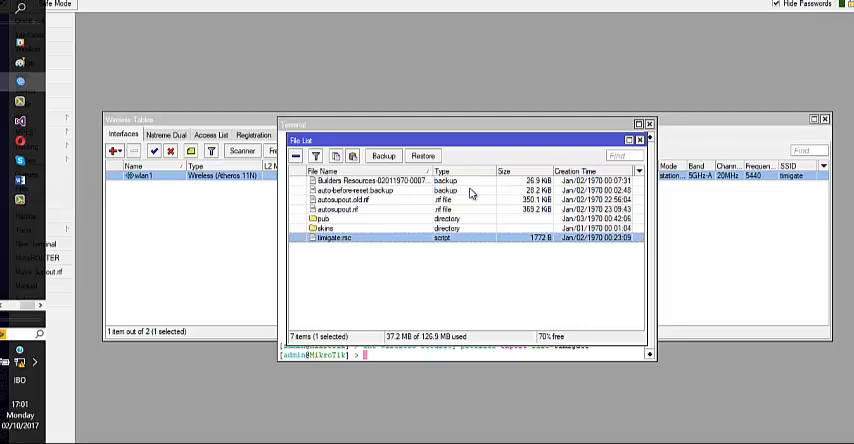
mouse_move(695, 142)
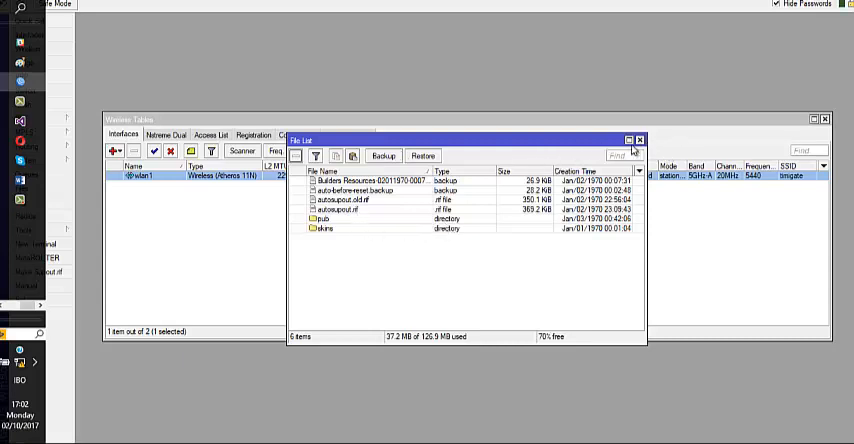
Close the file list and remove the timigate profile, leaving only default.
click(639, 139)
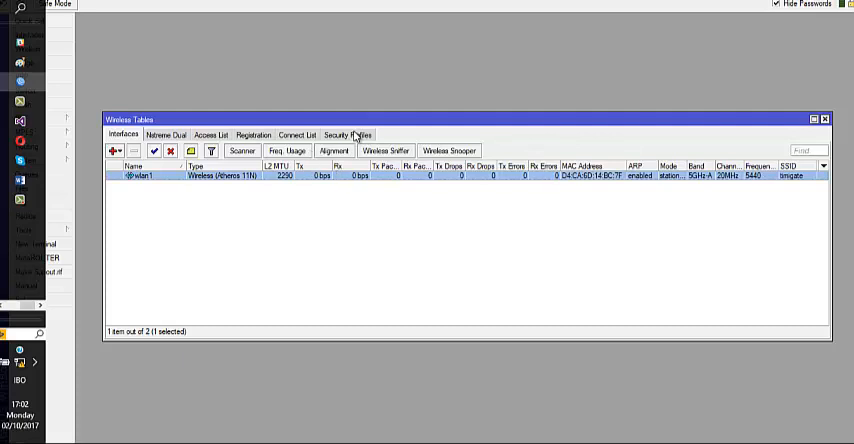
click(347, 134)
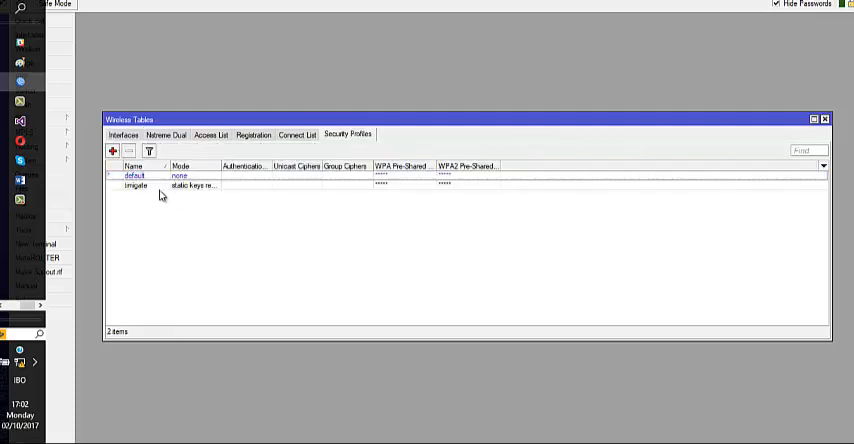
click(135, 185)
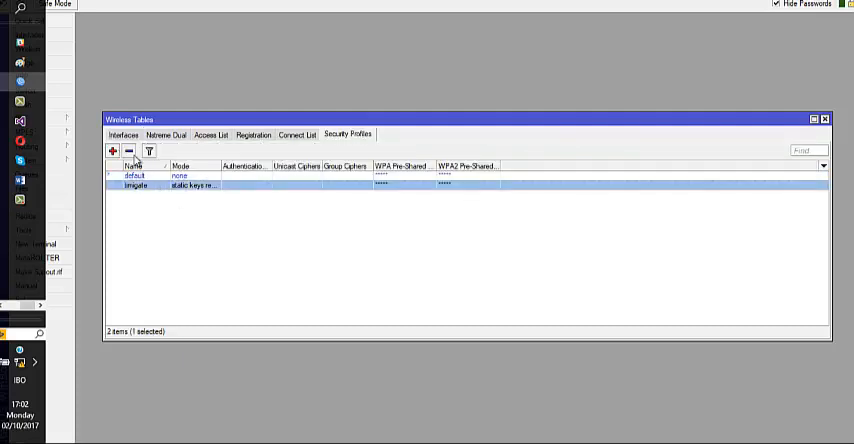
click(128, 151)
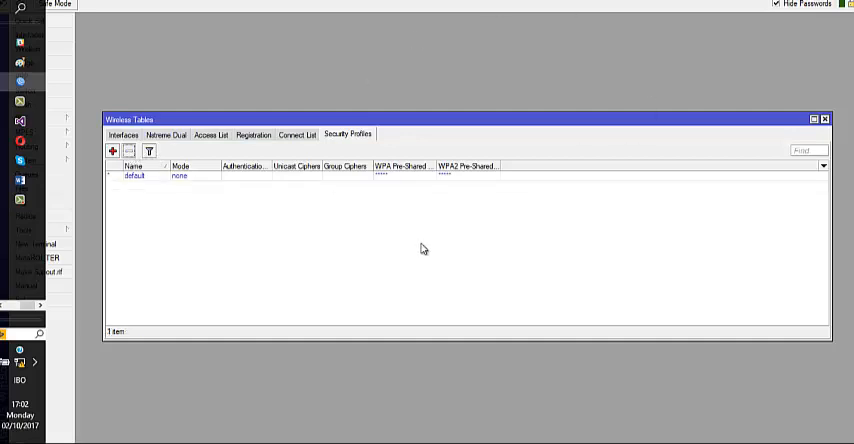
mouse_move(500, 137)
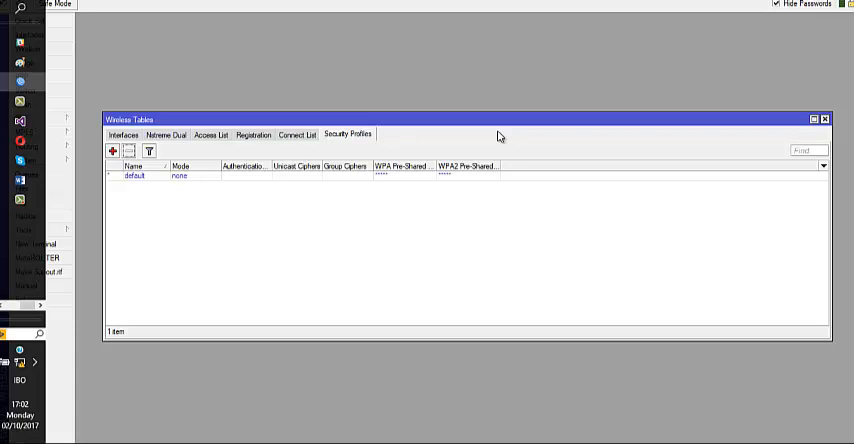
mouse_move(184, 210)
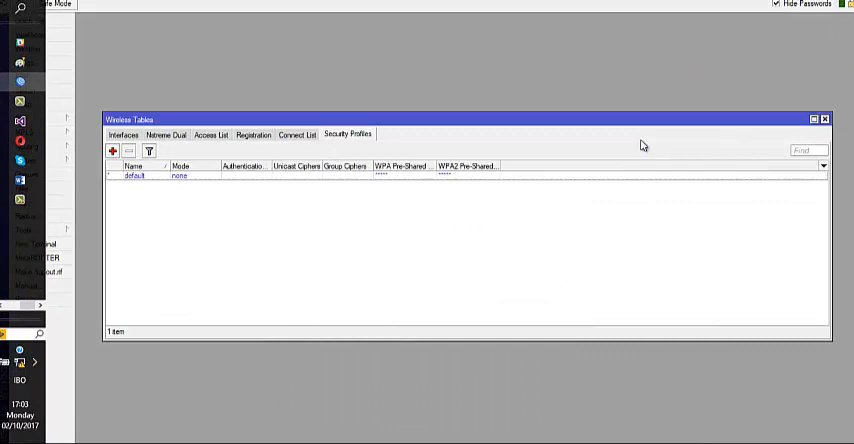
mouse_move(63, 250)
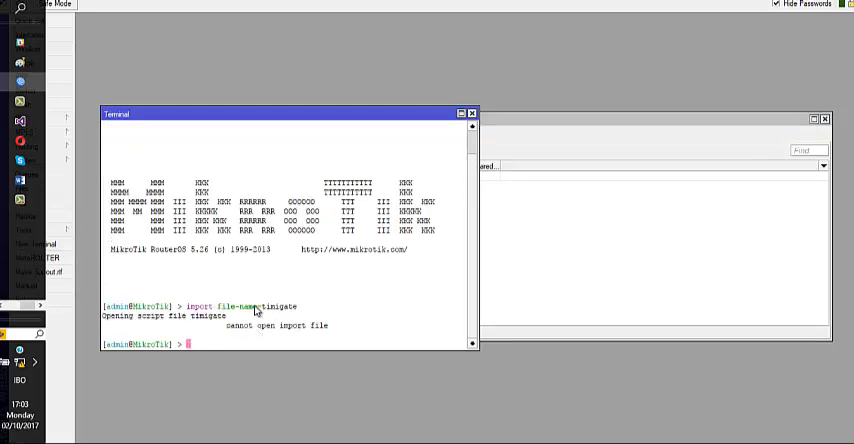
mouse_move(234, 334)
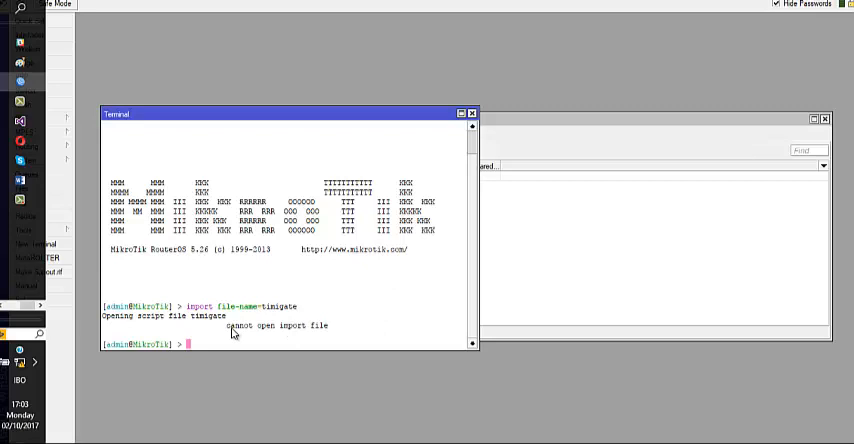
Run 'import file-name=timigate.rsc' in the terminal so the script executes successfully.
text(import)
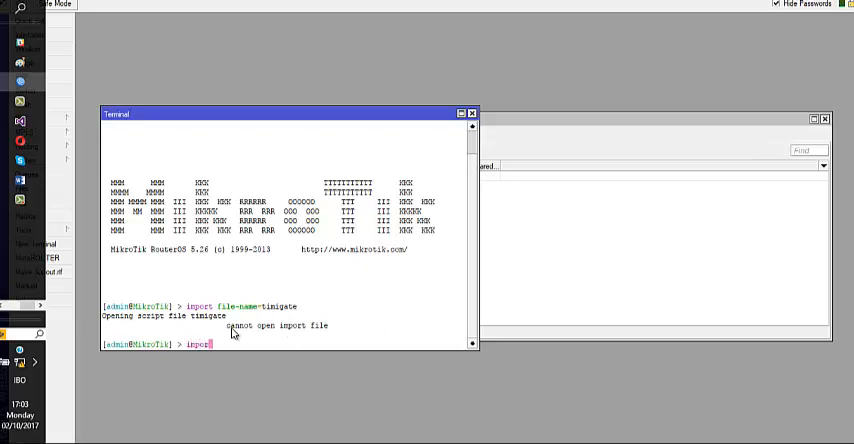
text(file-name=timigate.rsc)
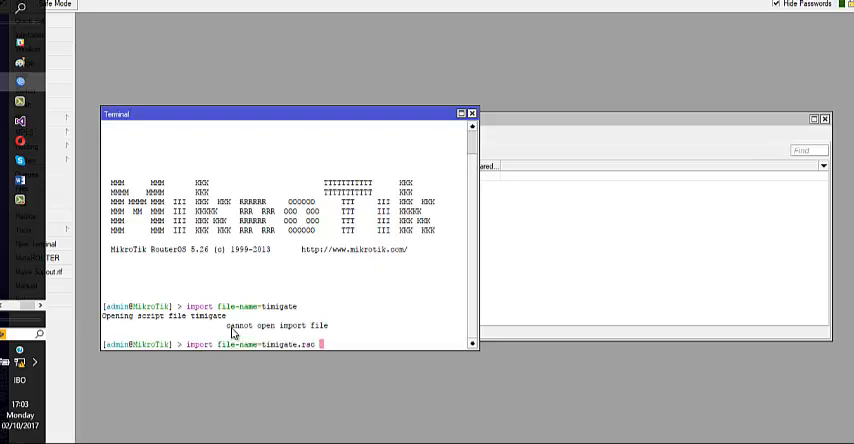
mouse_move(200, 358)
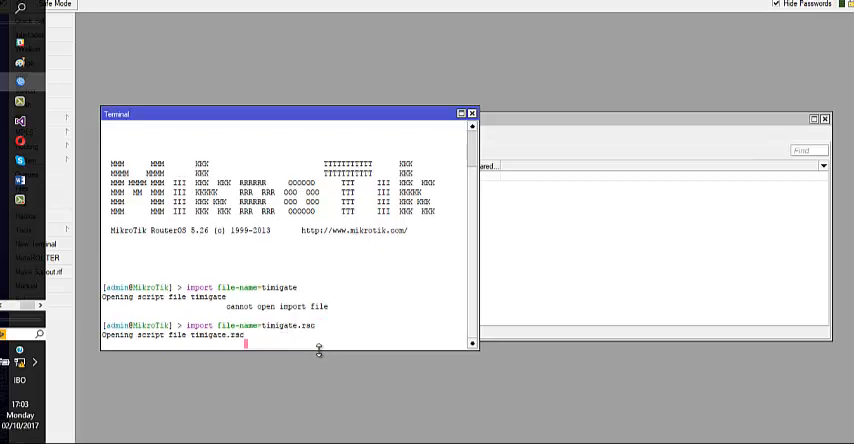
key(Return)
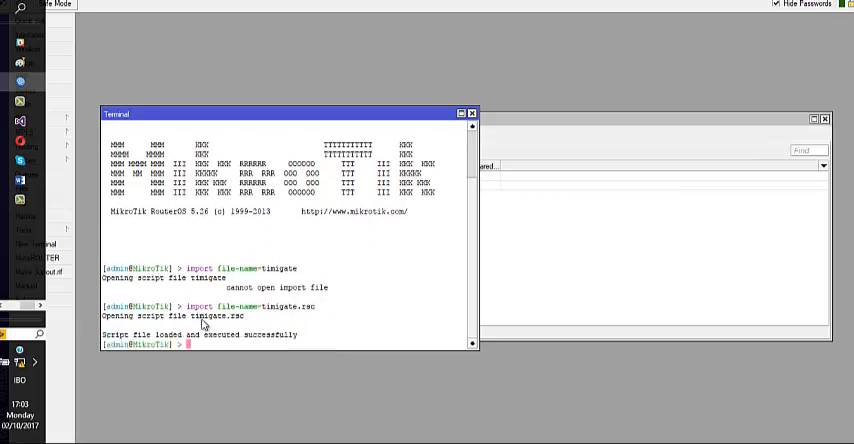
mouse_move(117, 342)
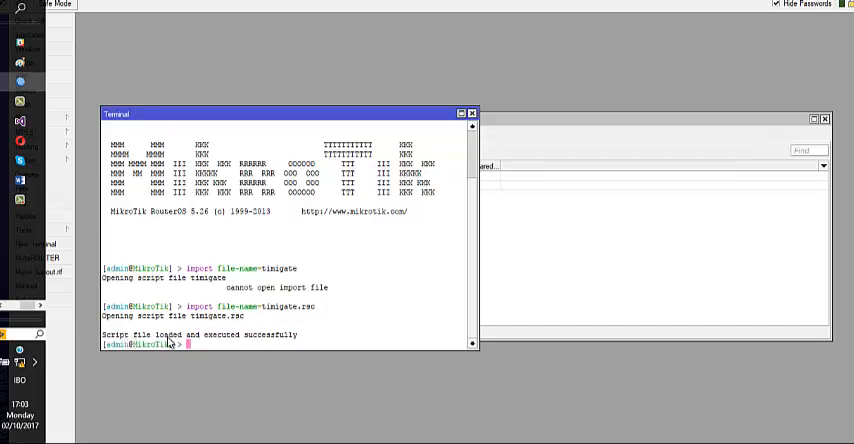
mouse_move(305, 338)
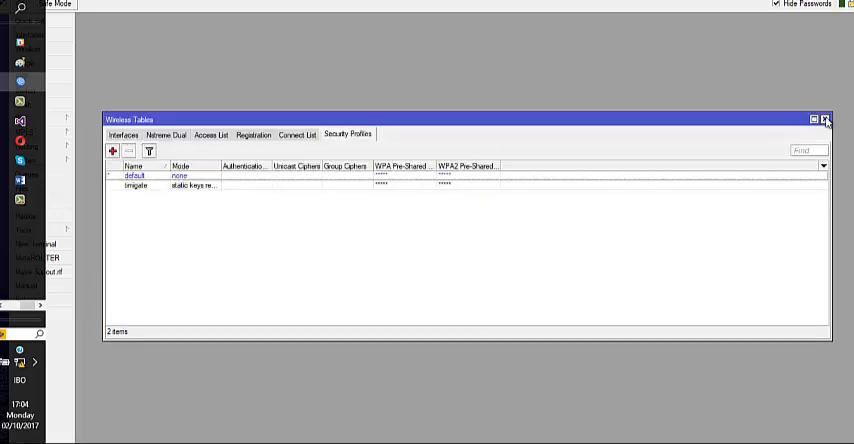
Verify timigate is listed again beside default, then show the wireless interfaces list.
click(826, 120)
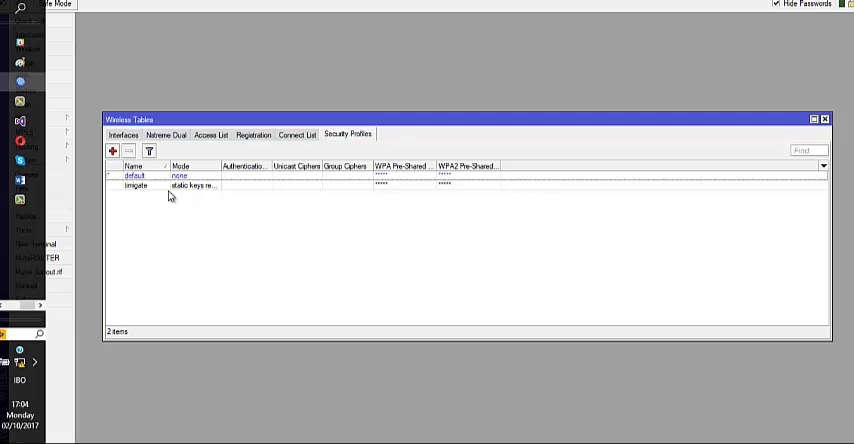
click(122, 135)
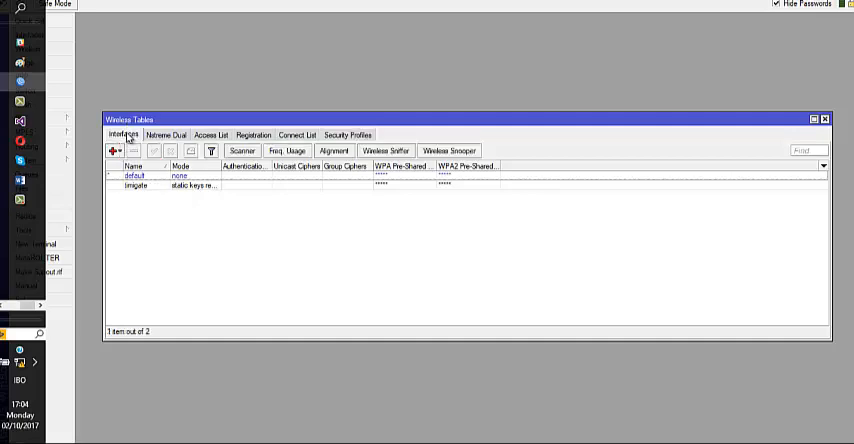
Set wlan1's Security Profile to the restored timigate profile and save.
double_click(141, 175)
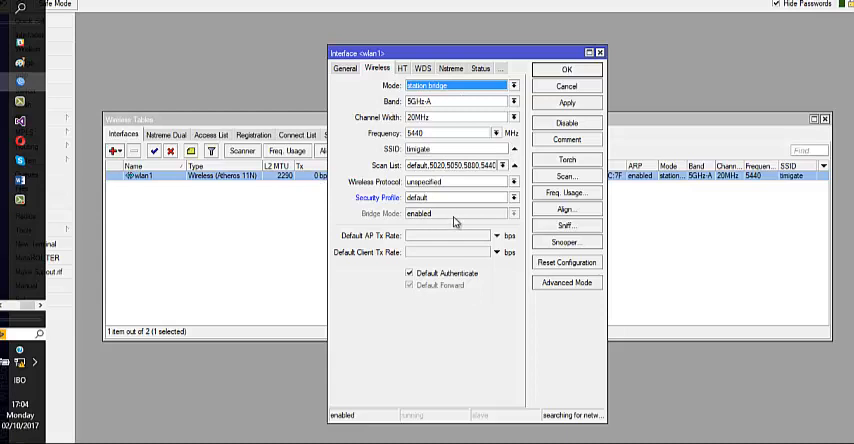
click(513, 197)
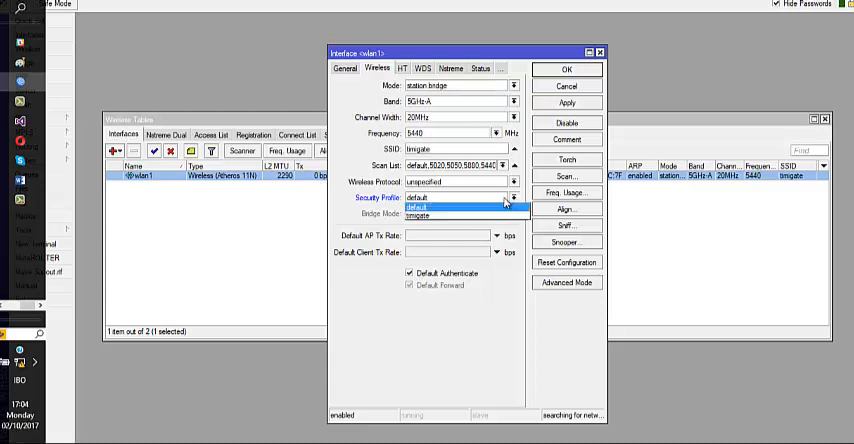
click(417, 213)
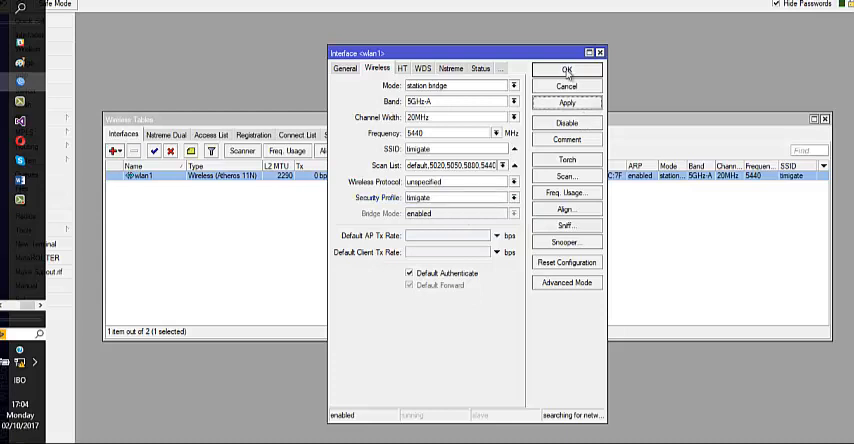
click(566, 69)
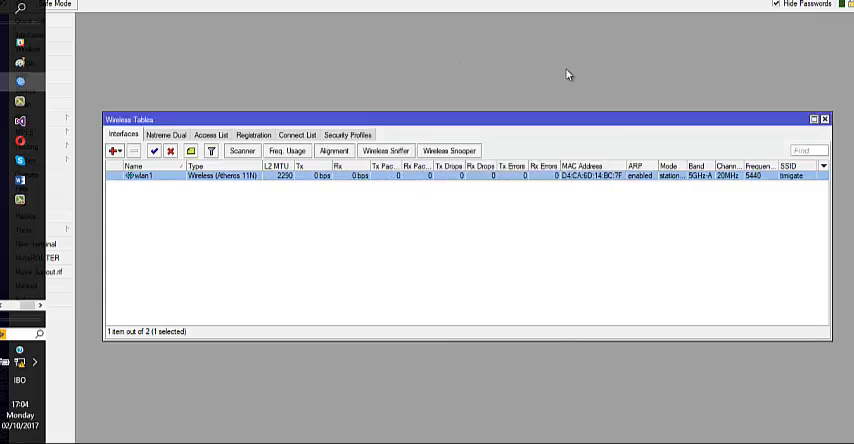